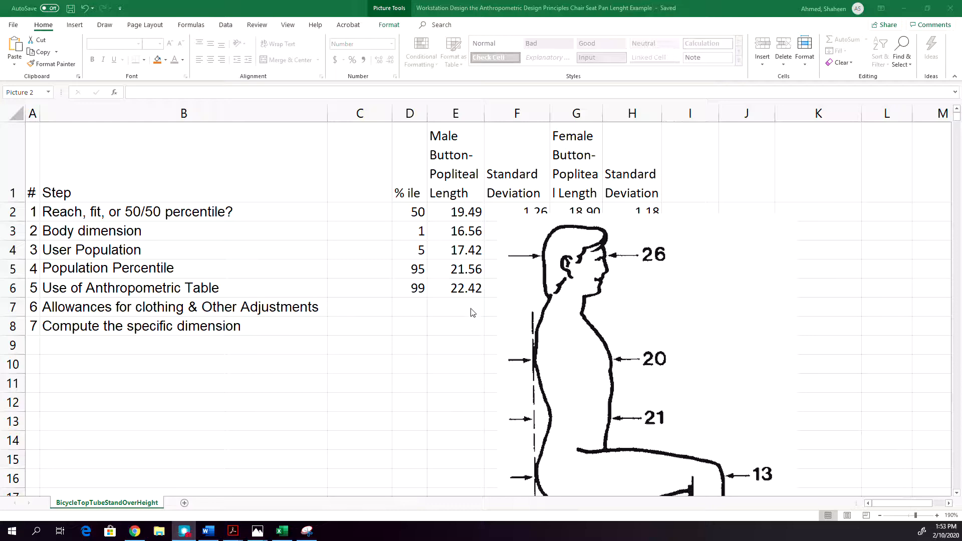
- Move the seated-figure illustration right, over columns F–J beside the Male Butt-Popliteal column
left_click(584, 337)
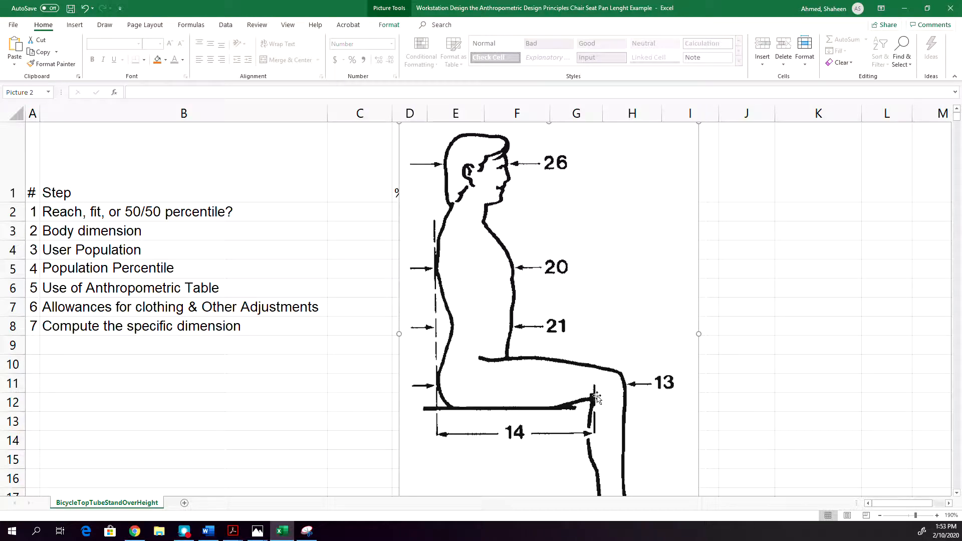
mouse_move(451, 420)
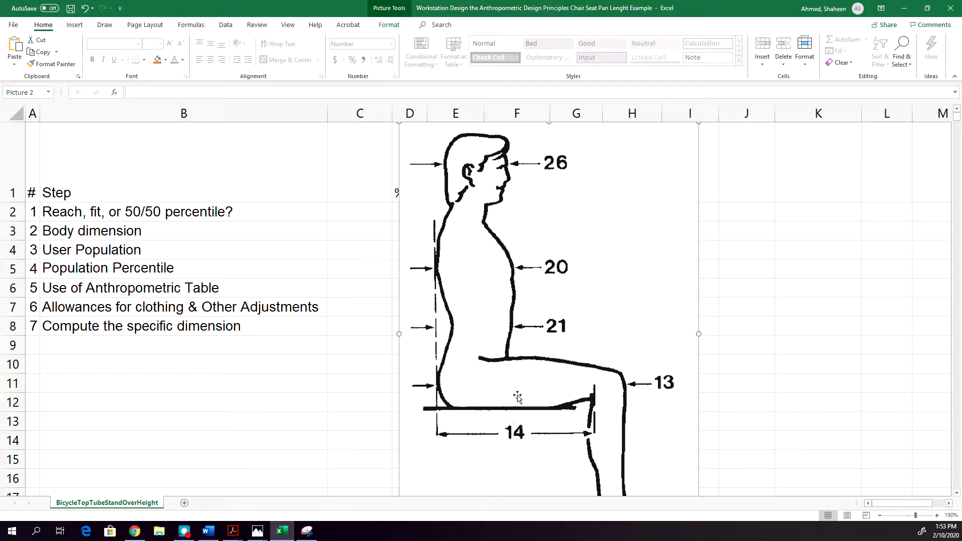
left_click_drag(518, 396, 674, 358)
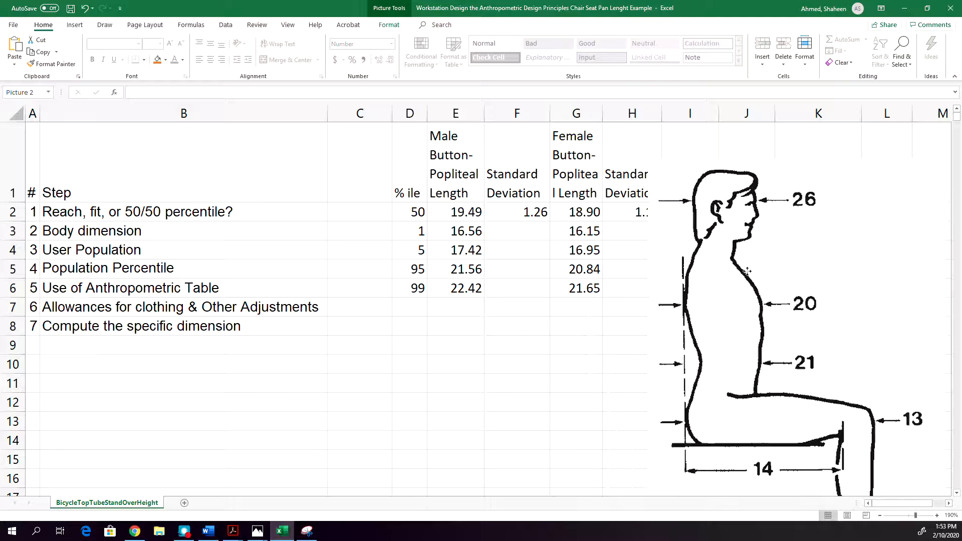
left_click(745, 272)
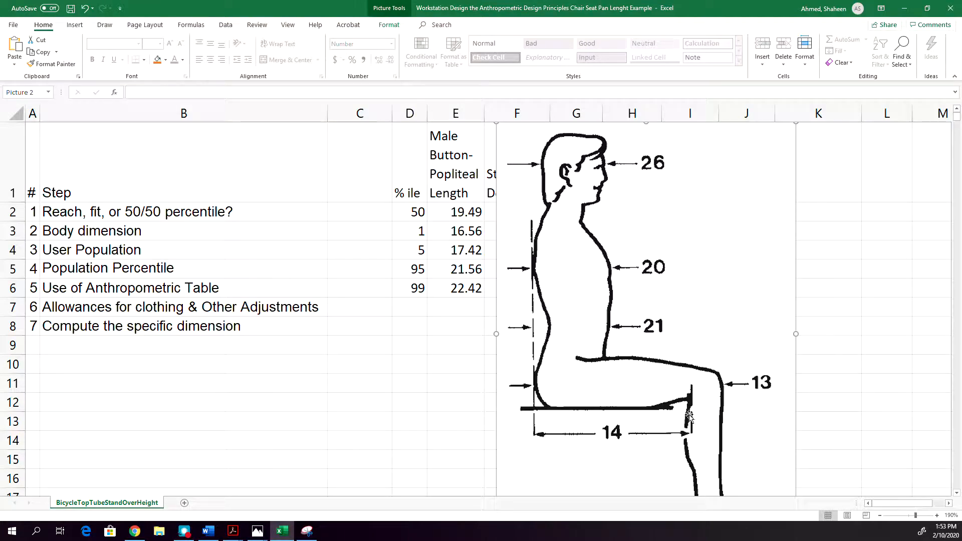
mouse_move(552, 411)
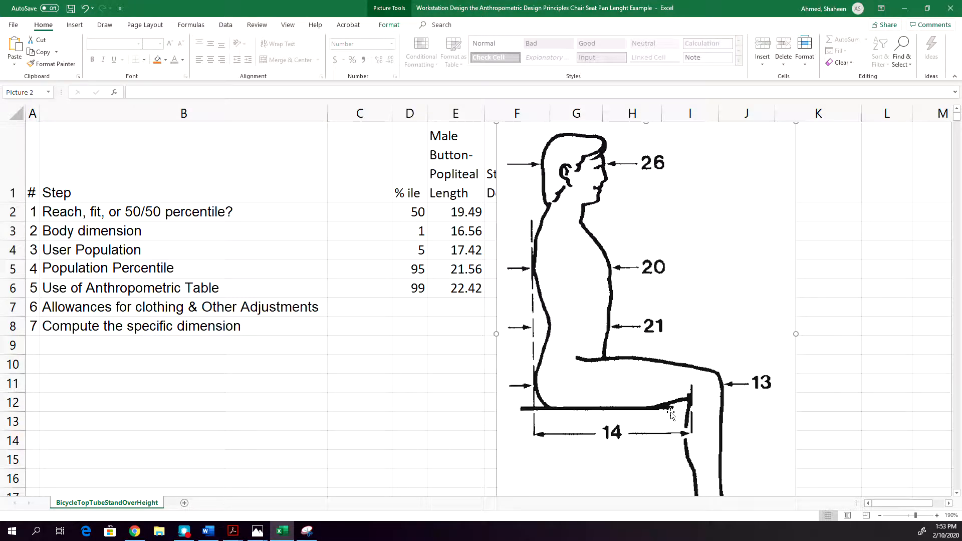
mouse_move(678, 430)
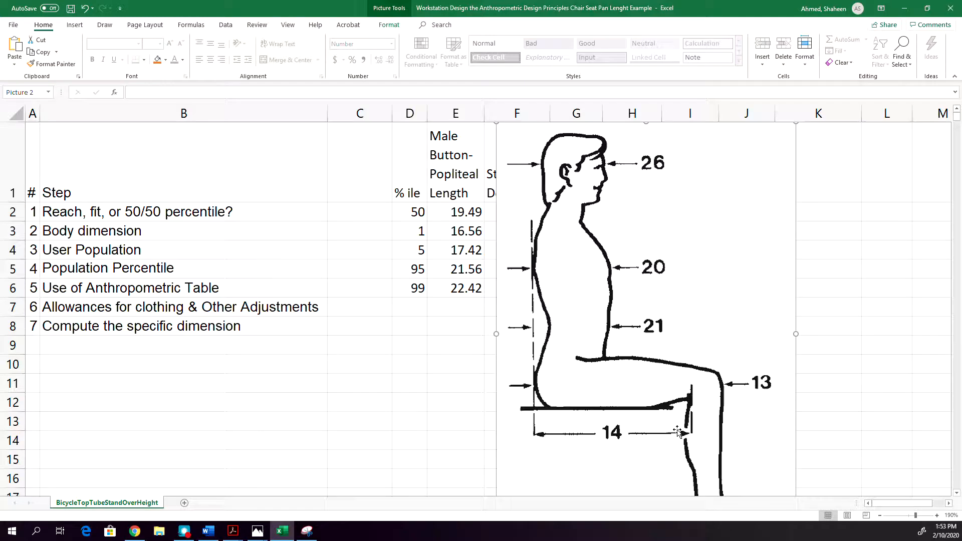
mouse_move(670, 433)
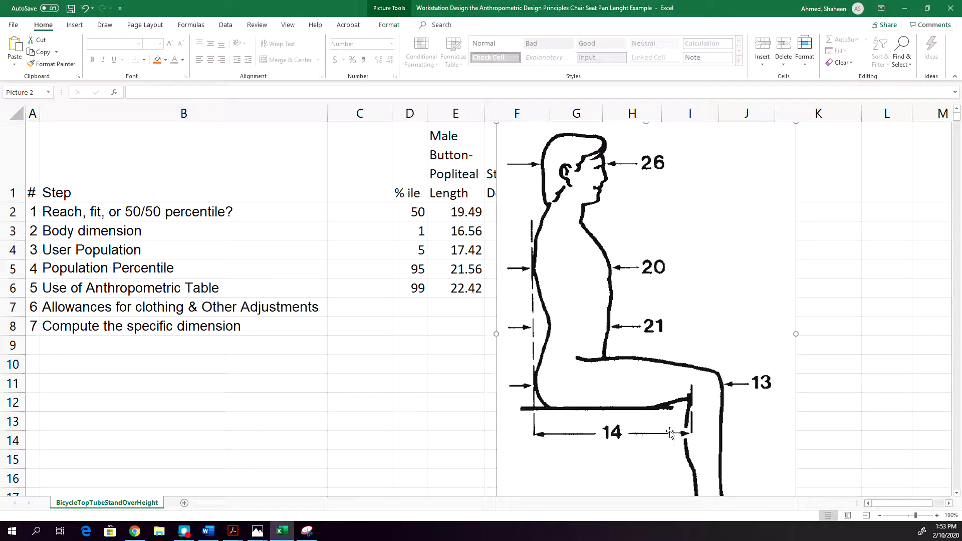
mouse_move(678, 414)
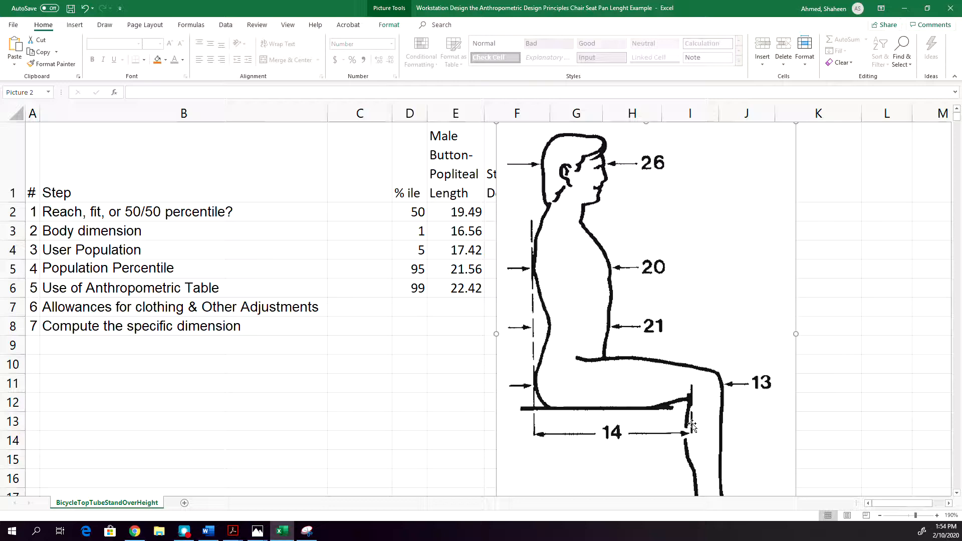
mouse_move(689, 423)
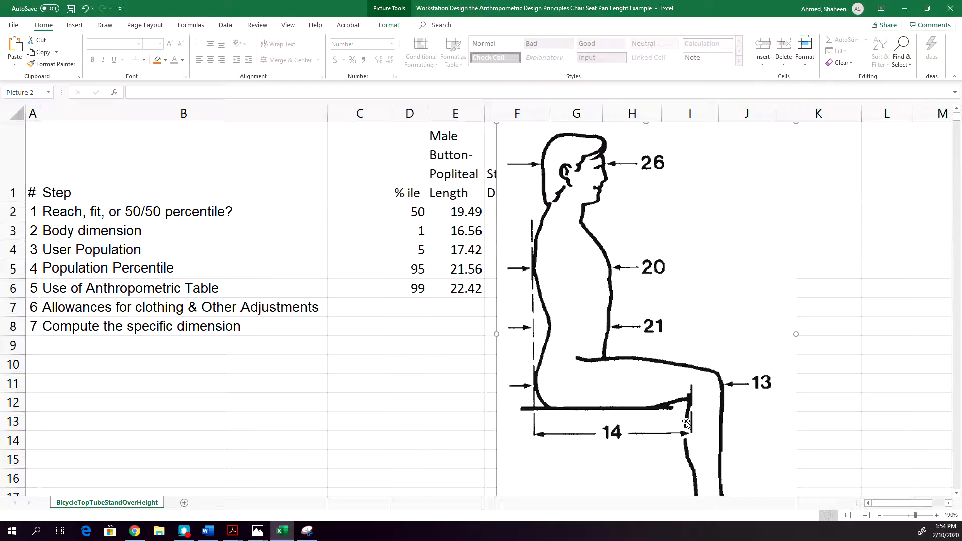
- Answer step 1 (Reach, fit, or 50/50 percentile) with 'Reach' in C2
left_click(359, 211)
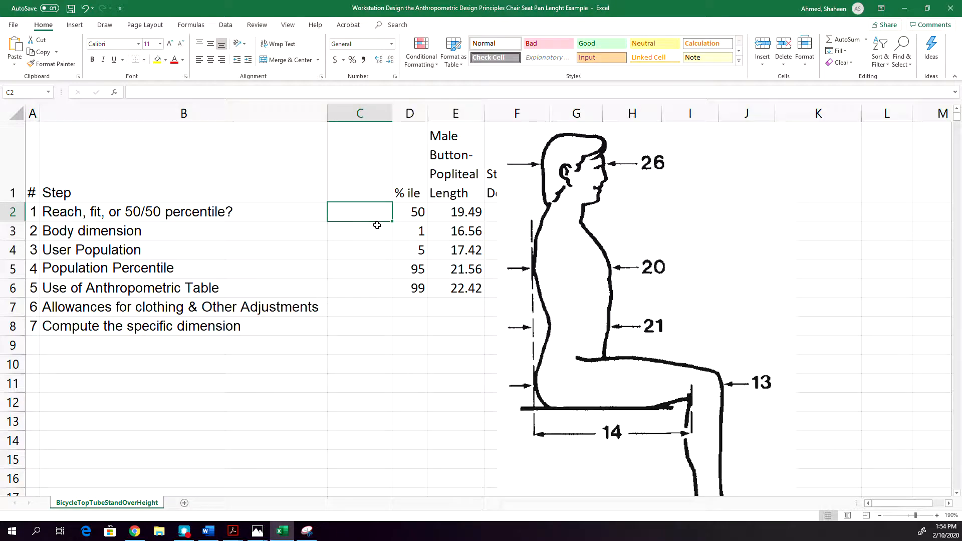
mouse_move(599, 404)
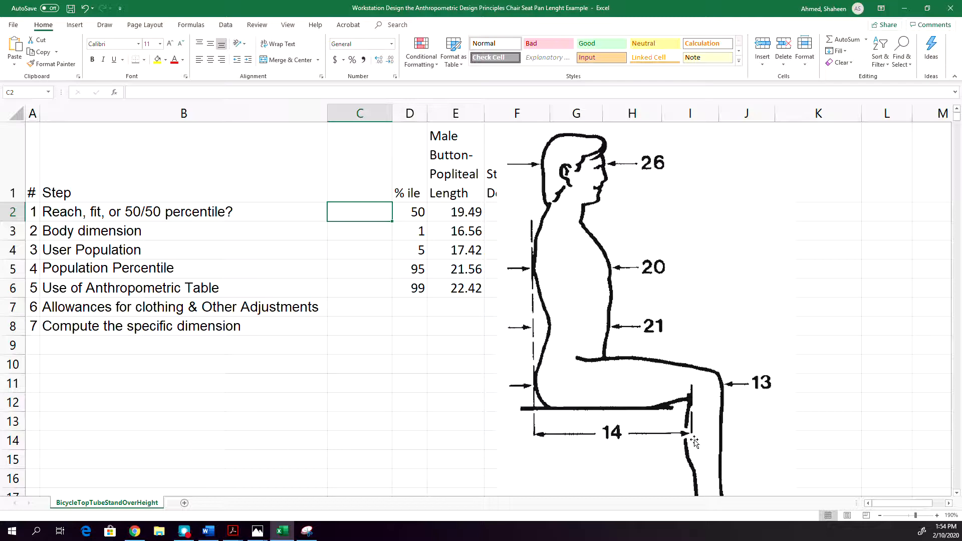
mouse_move(683, 417)
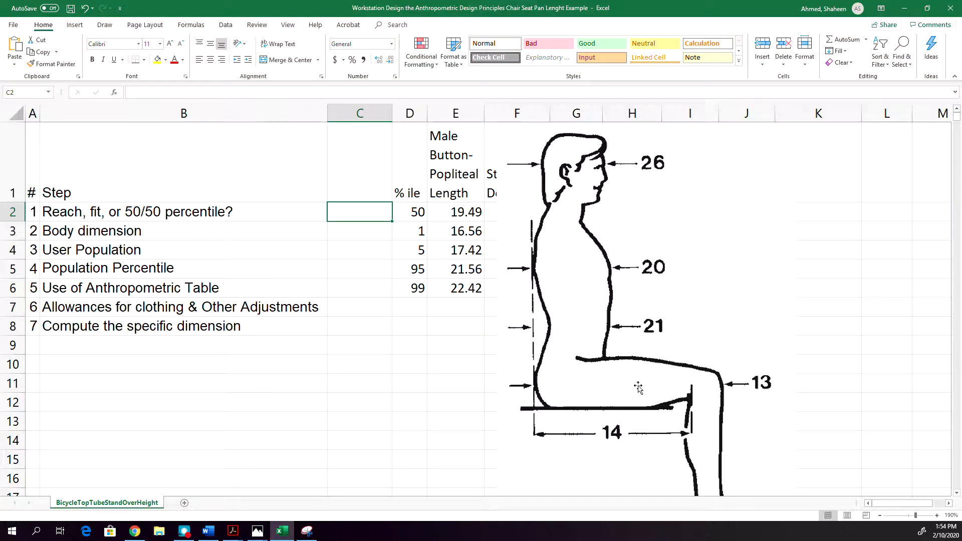
mouse_move(608, 418)
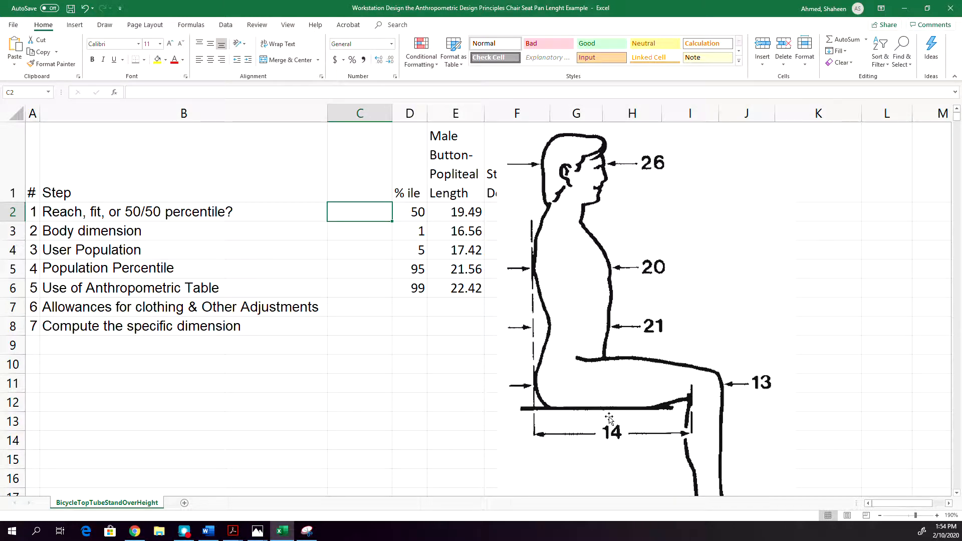
mouse_move(551, 387)
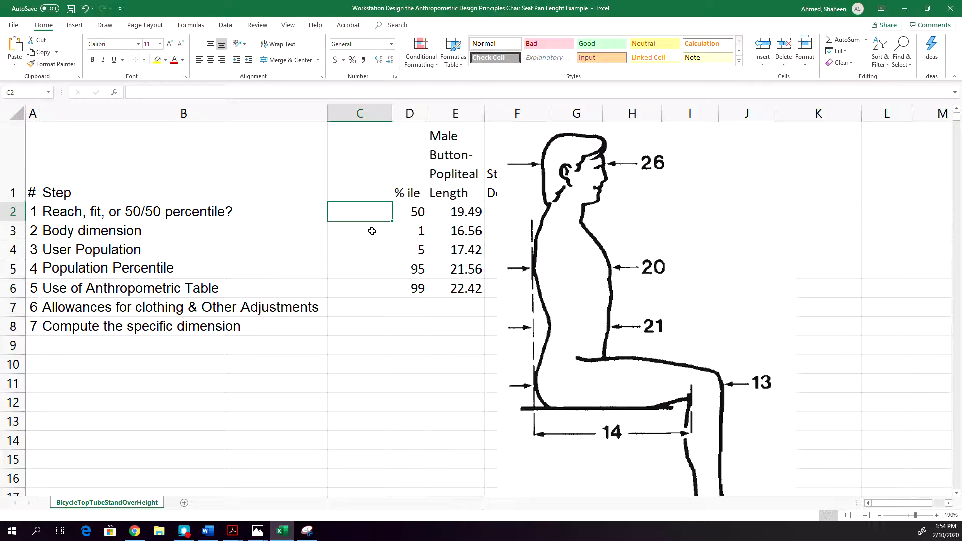
type("Reach")
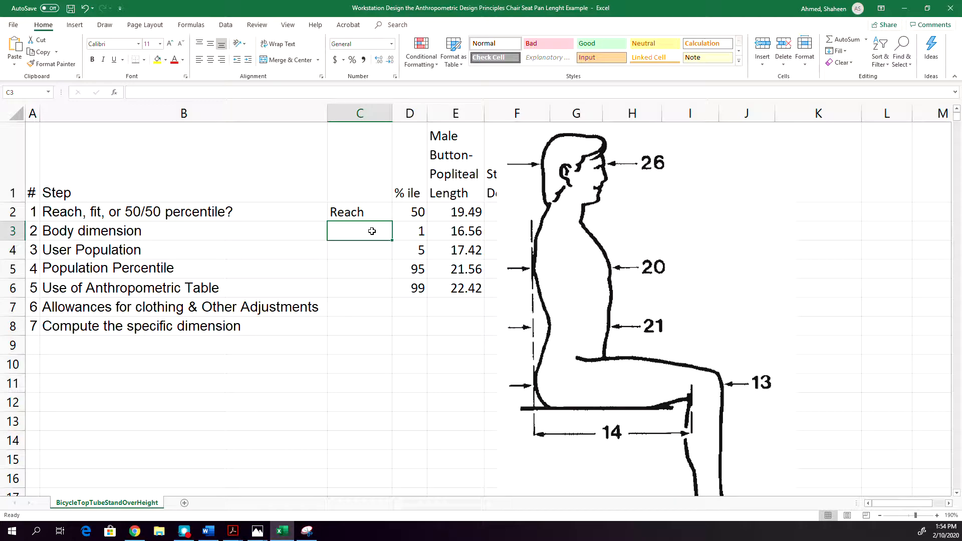
- Enter 'Butt-Popliteal' as the body dimension and 'Female' as the user population
double_click(359, 232)
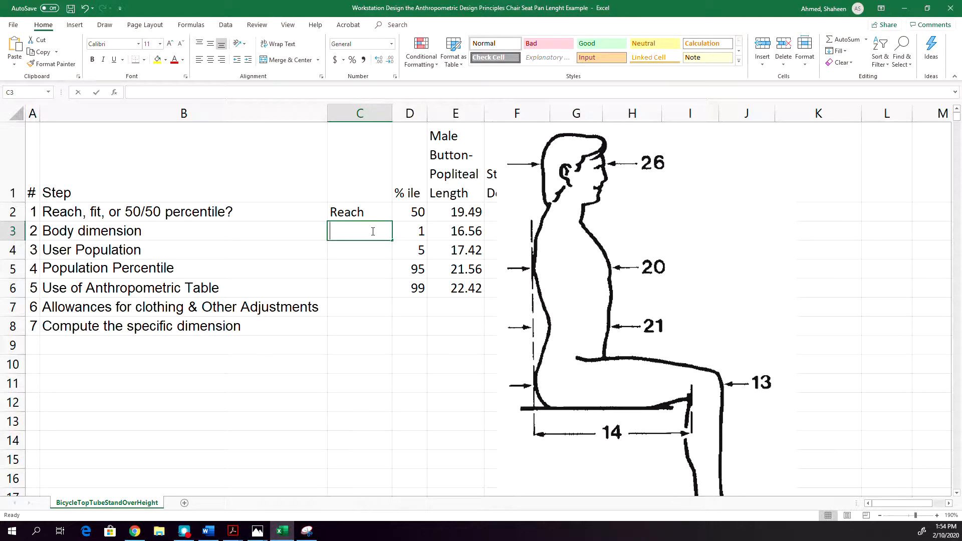
type("Butt-Pop")
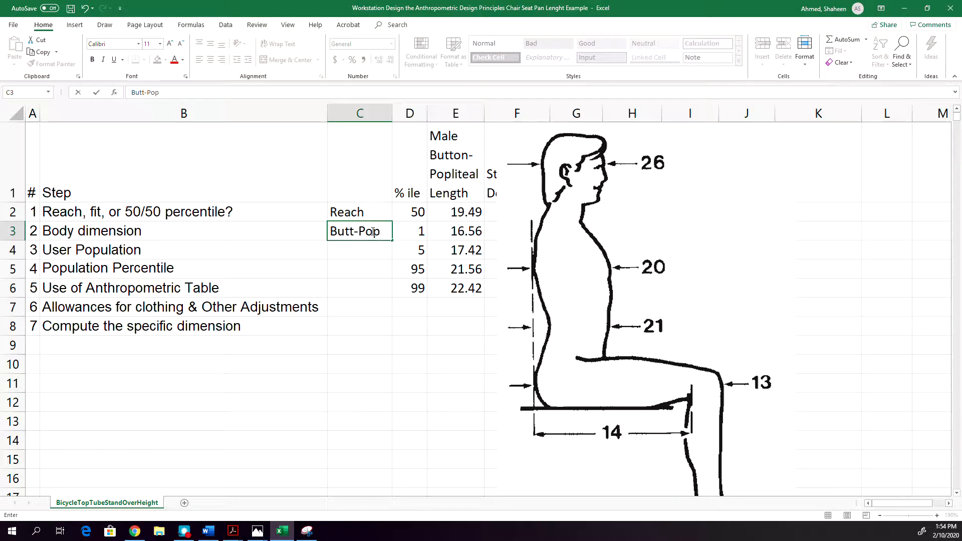
type("li")
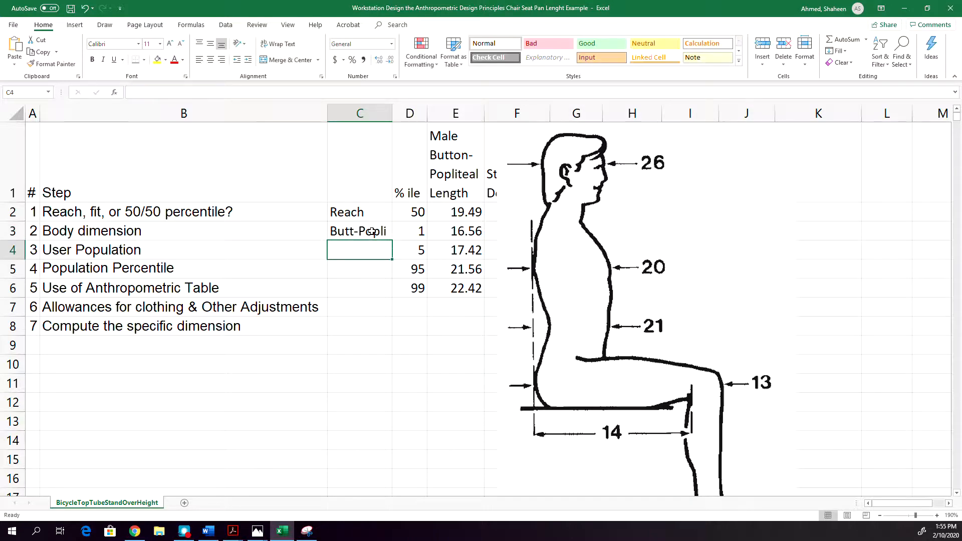
type("F")
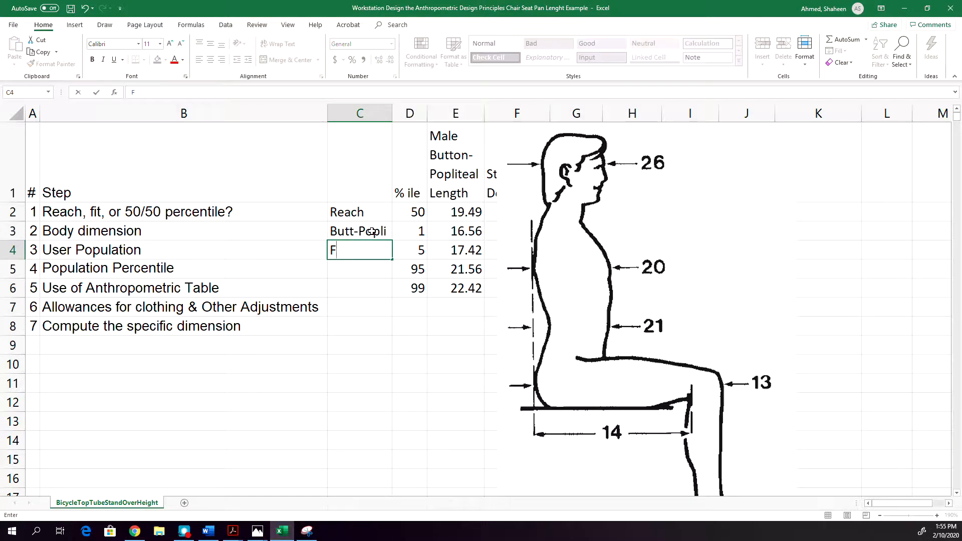
type("emale")
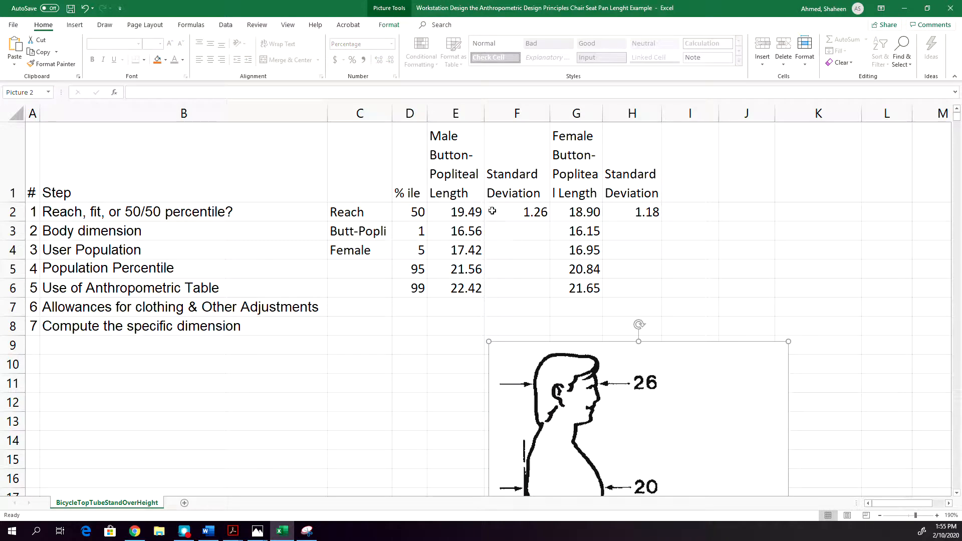
- Switch from the worksheet to The Open Educator home page in Chrome
left_click(359, 269)
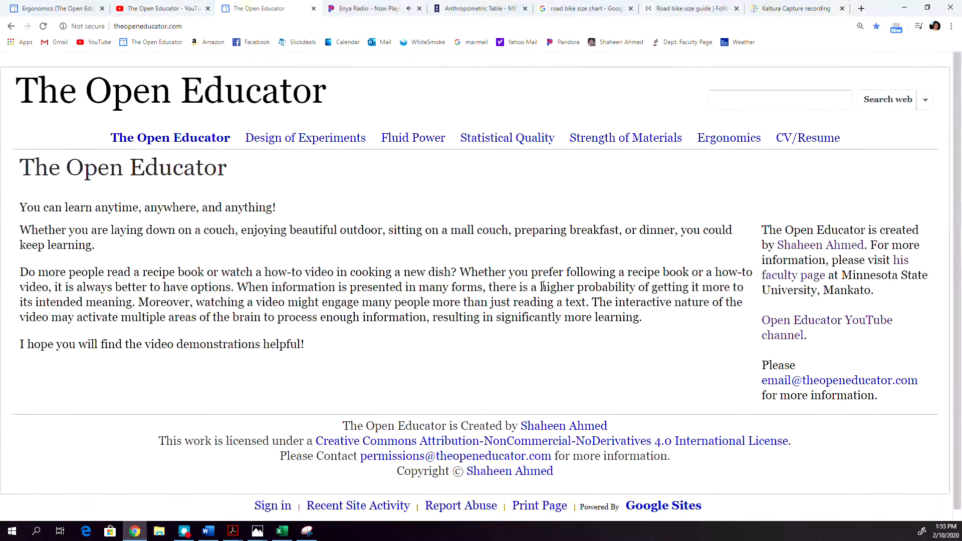
- Browse the Ergonomics page to the Module 5 workstation design videos, then return to the worksheet
left_click(728, 137)
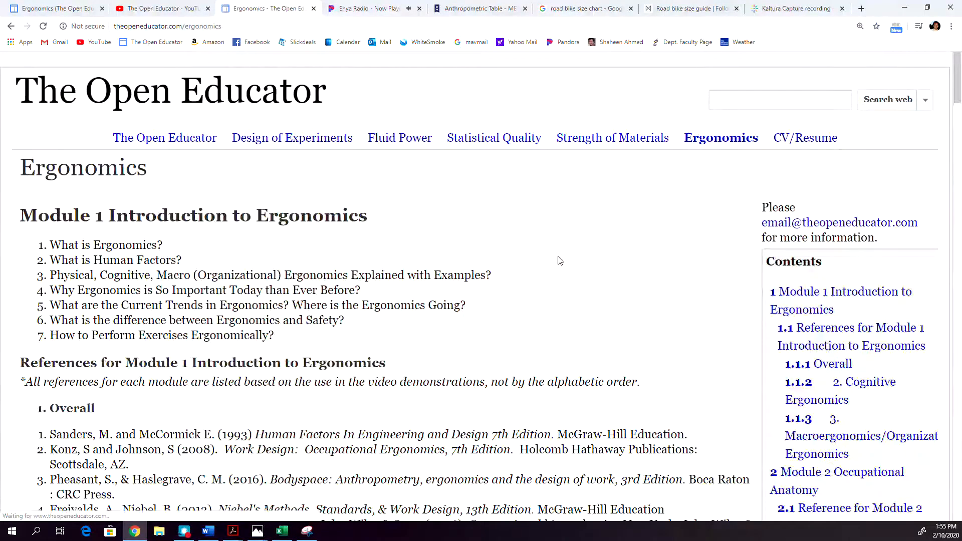
scroll("down", 3)
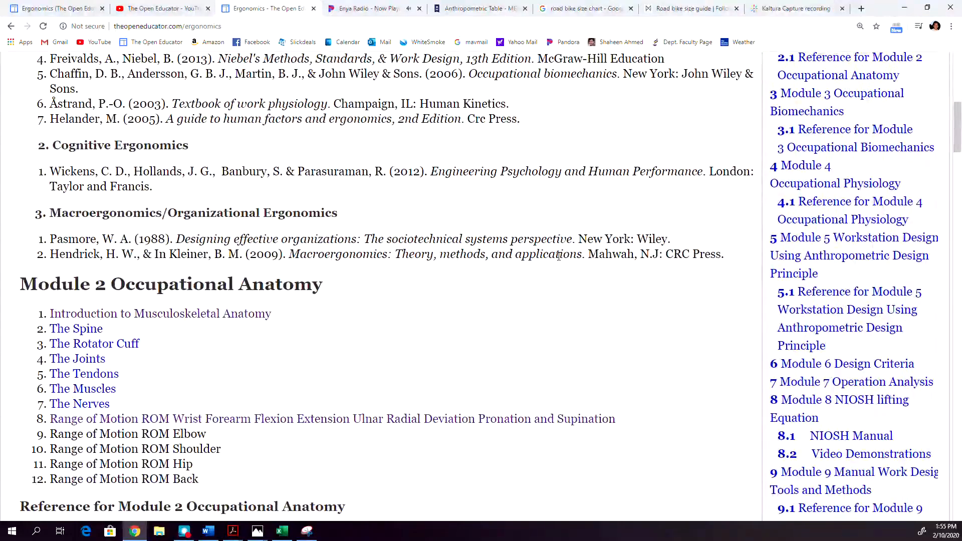
scroll("down", 3)
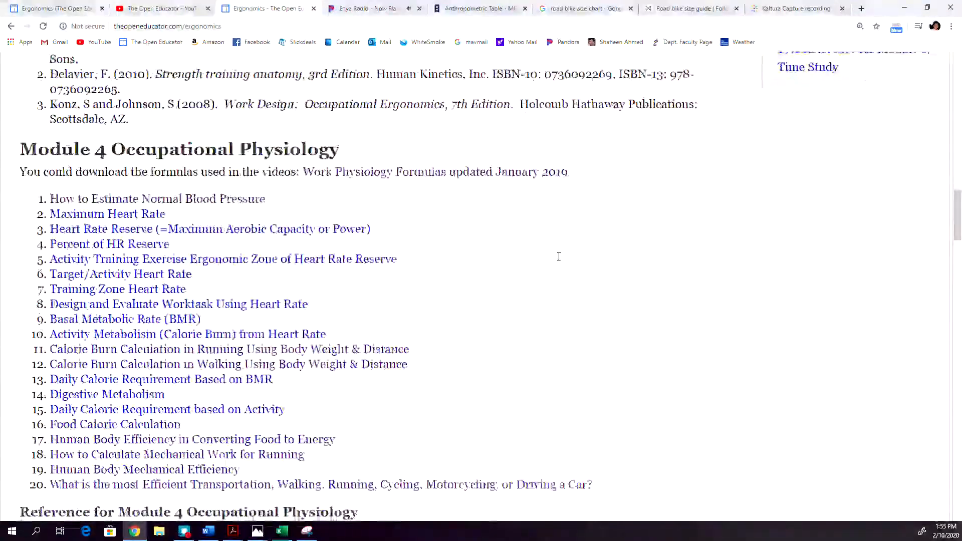
scroll("down", 3)
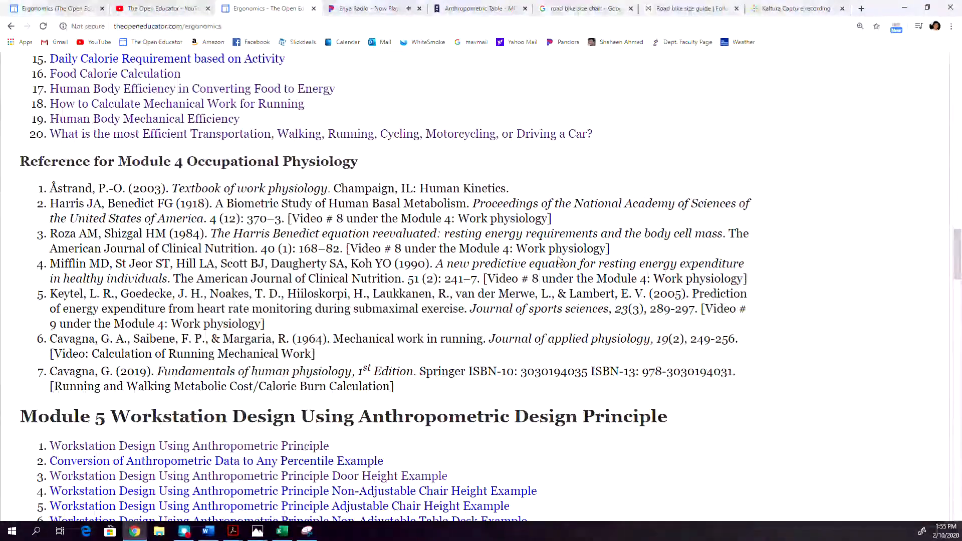
scroll("down", 3)
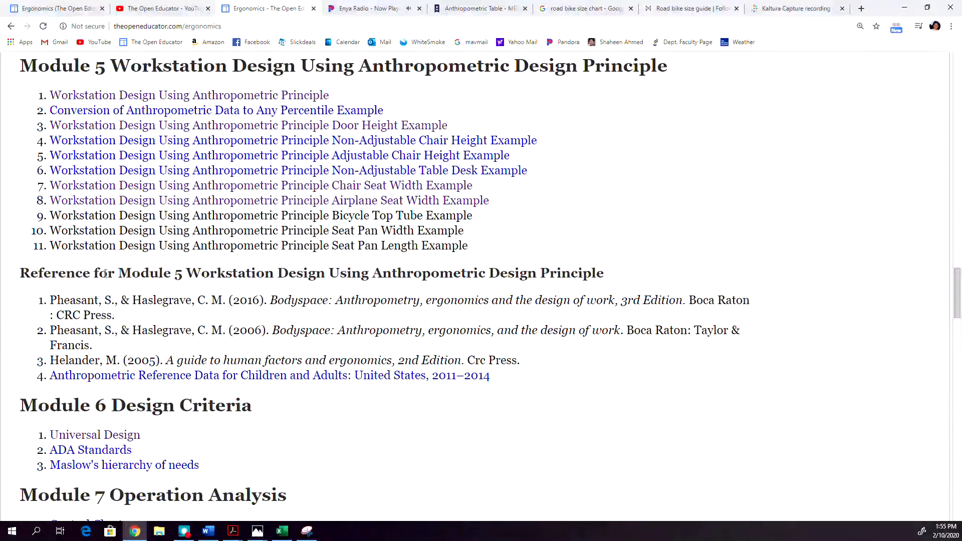
left_click_drag(50, 299, 93, 345)
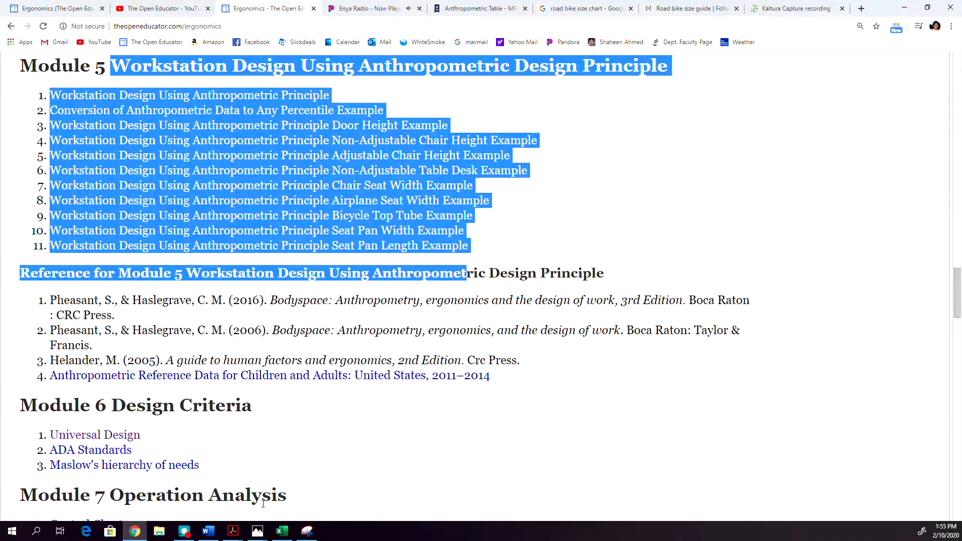
left_click(280, 531)
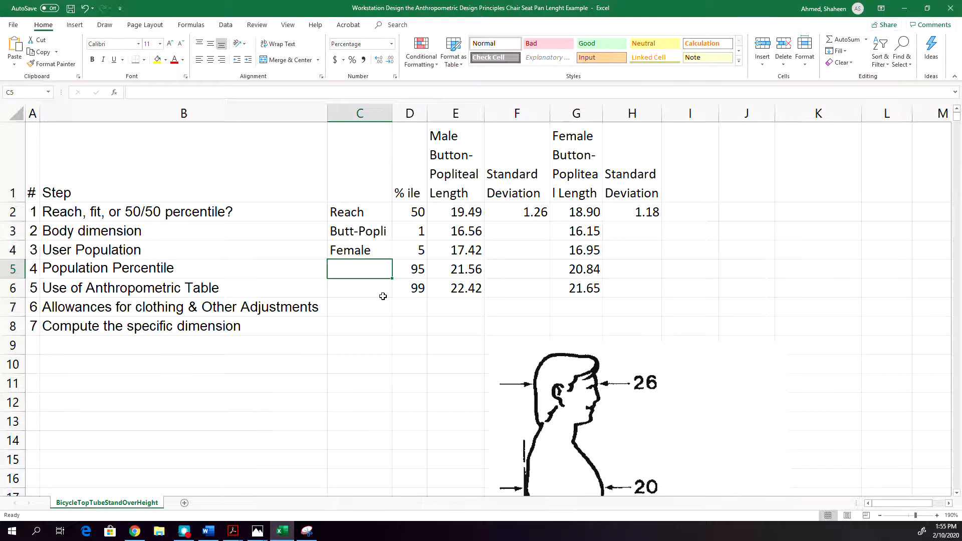
- Record 5% as the population percentile and pull 17.42 from the anthropometric table via a cell formula
type("5%")
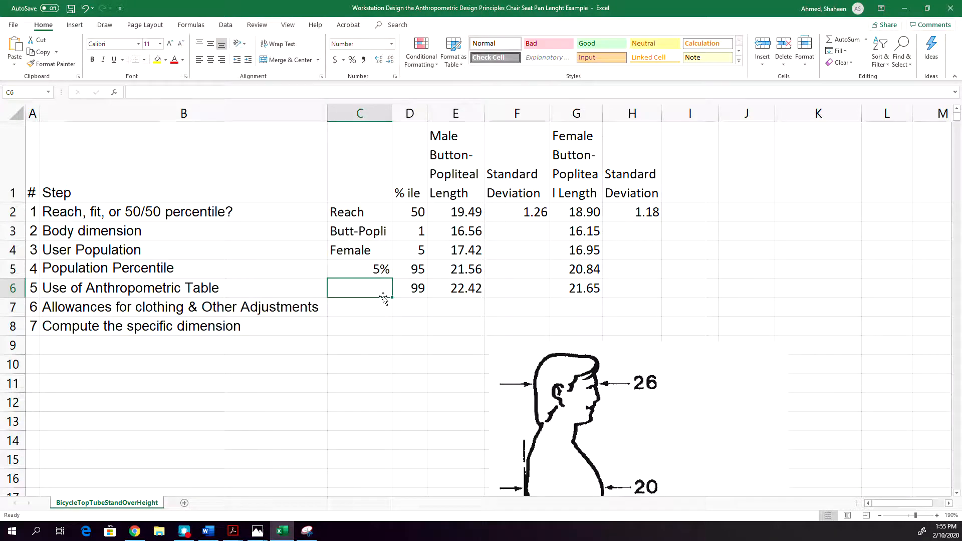
type("=")
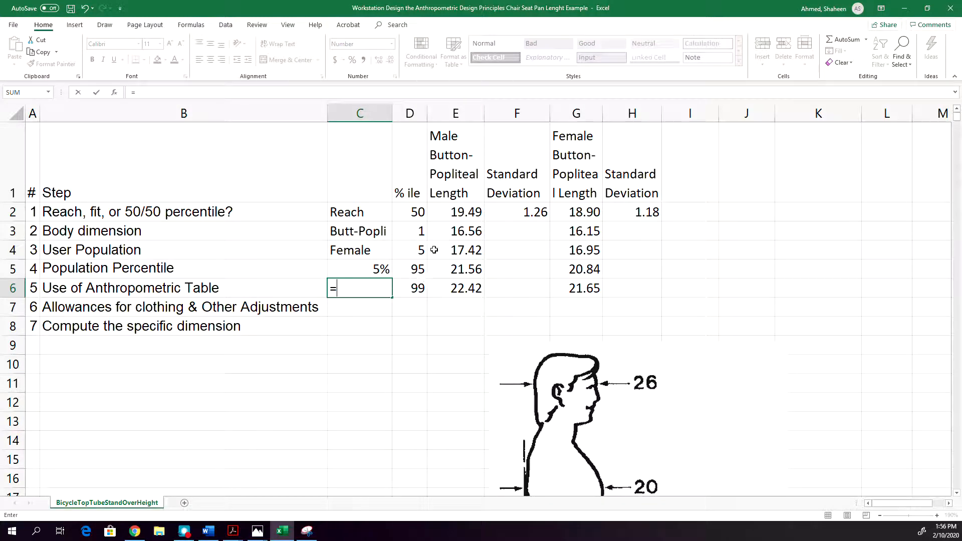
key("Enter")
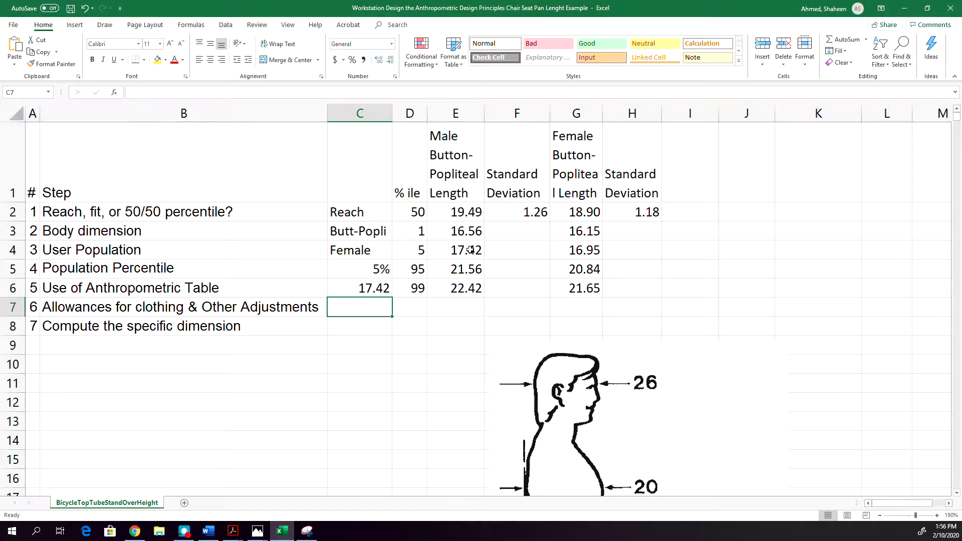
left_click(455, 250)
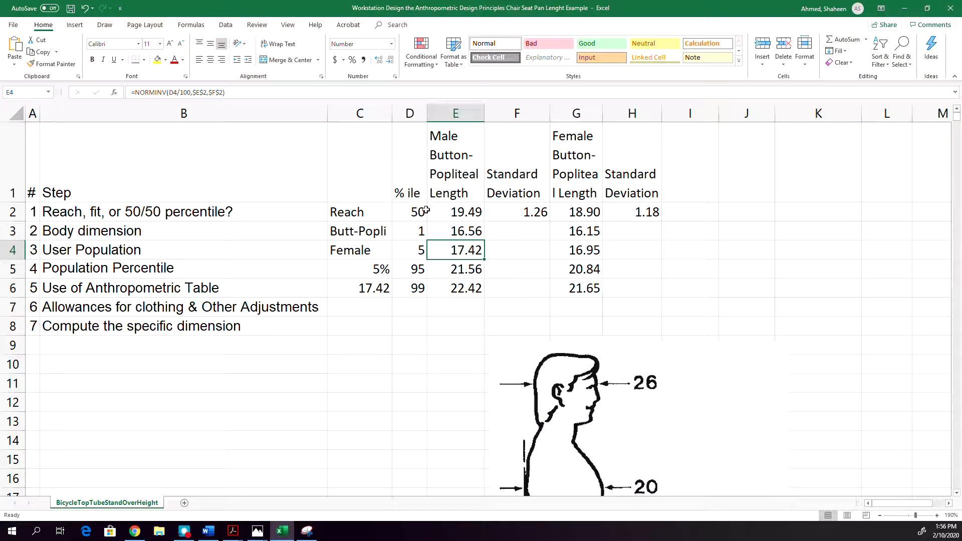
- Enter a clothing allowance of 0 in C7 and begin the next step's entry
left_click(359, 307)
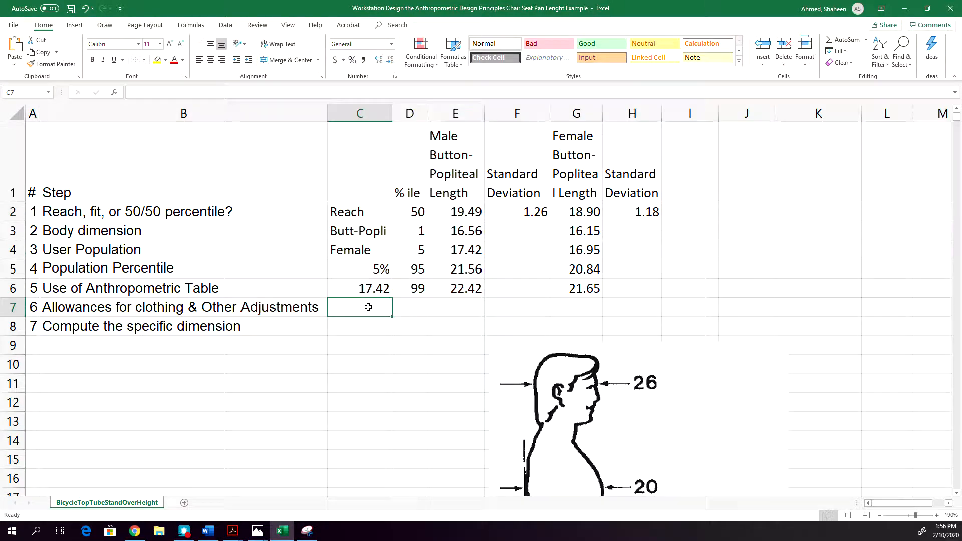
type("0")
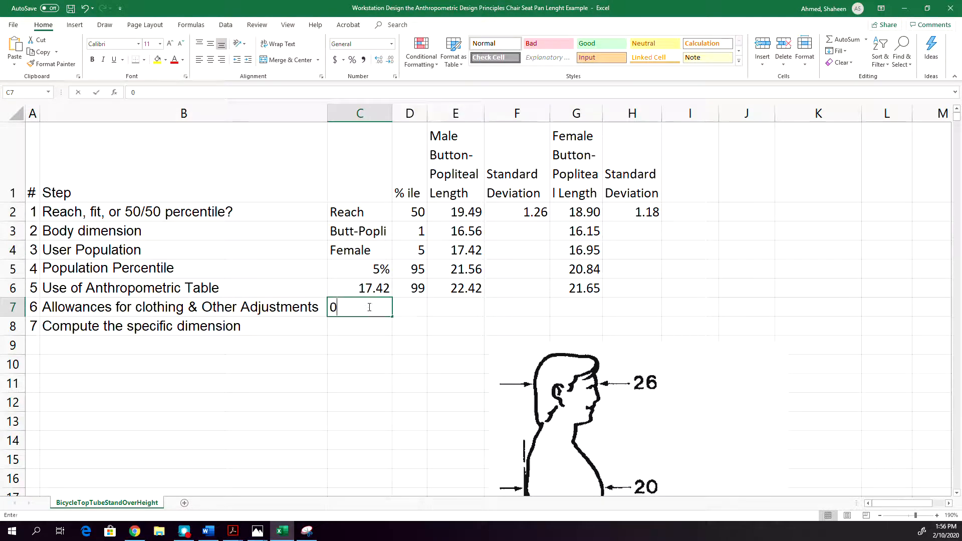
key("enter")
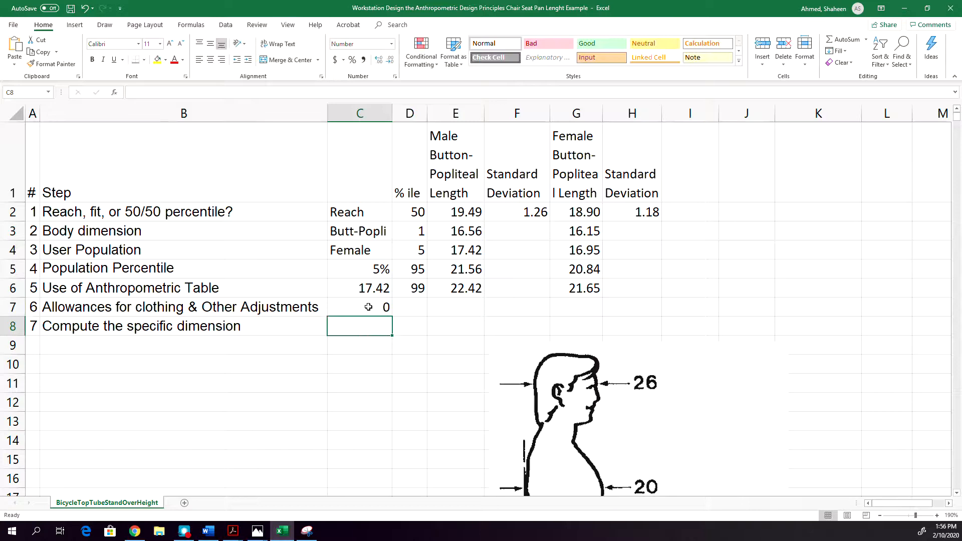
type("su")
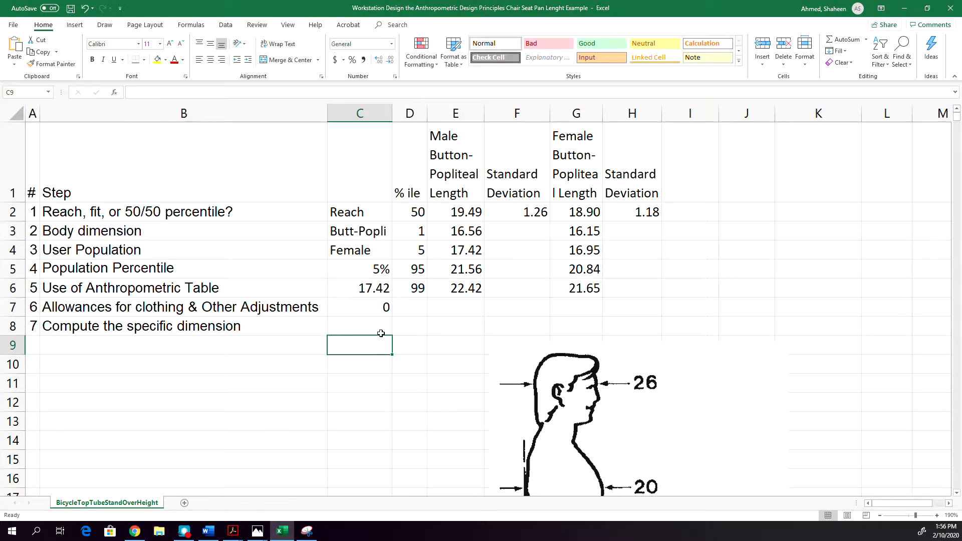
scroll("down", 3)
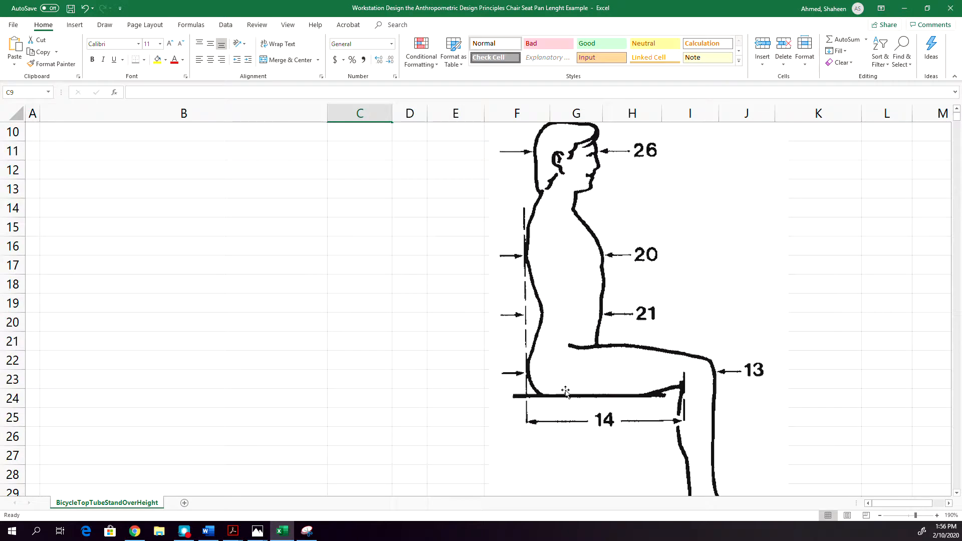